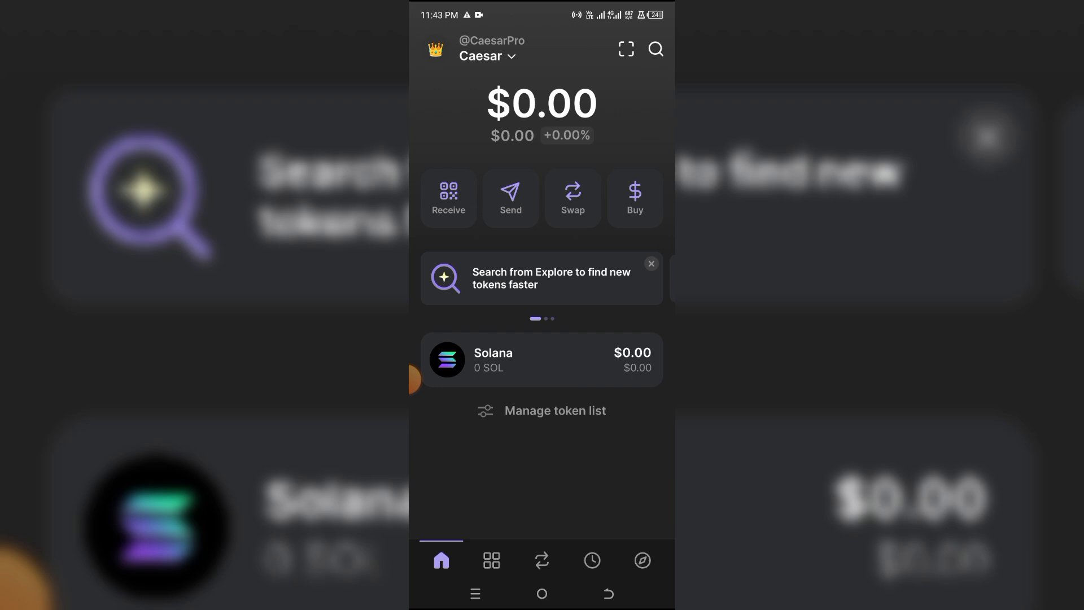
Copy the Solana receiving address from Phantom's Receive screen.
{"action": "left_click", "coordinate": [448, 198]}
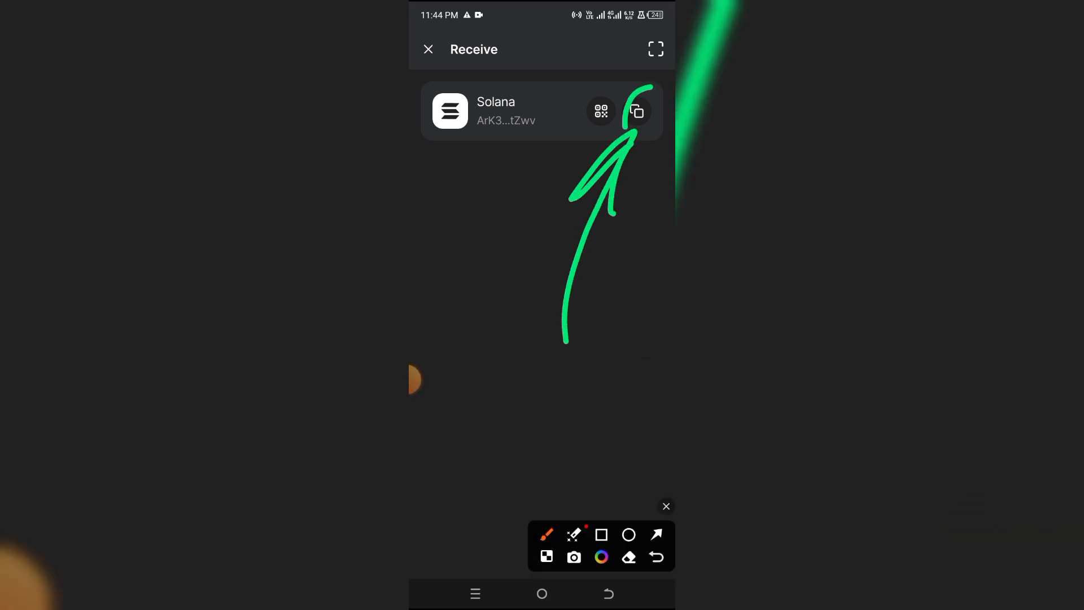
{"action": "left_click", "coordinate": [636, 112]}
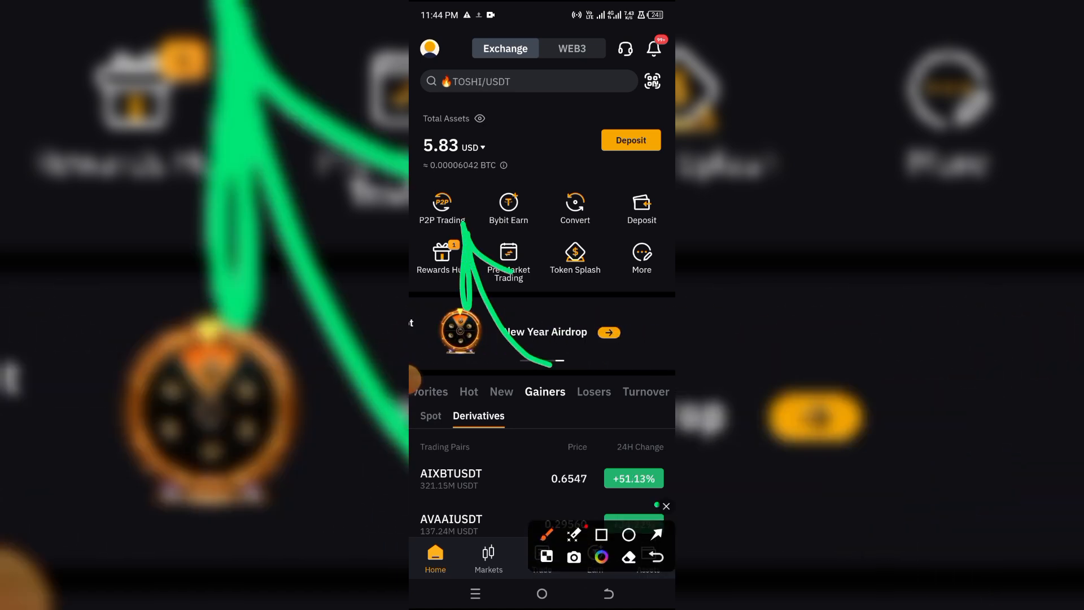
Enter Bybit P2P Trading and acknowledge the payment-method notice to see USDT buy offers.
{"action": "left_click", "coordinate": [442, 208]}
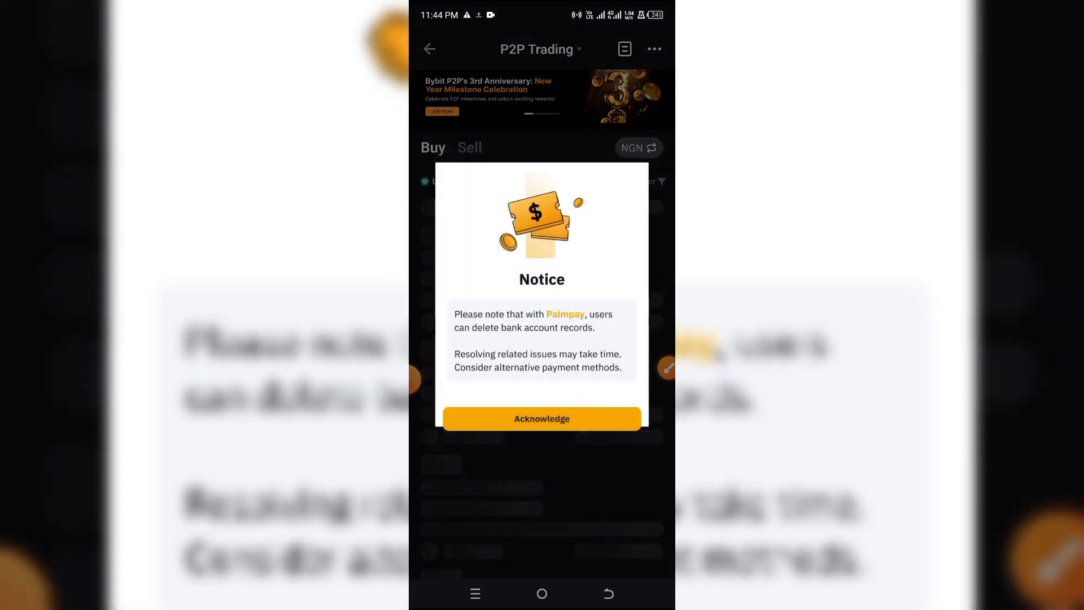
{"action": "left_click", "coordinate": [541, 418]}
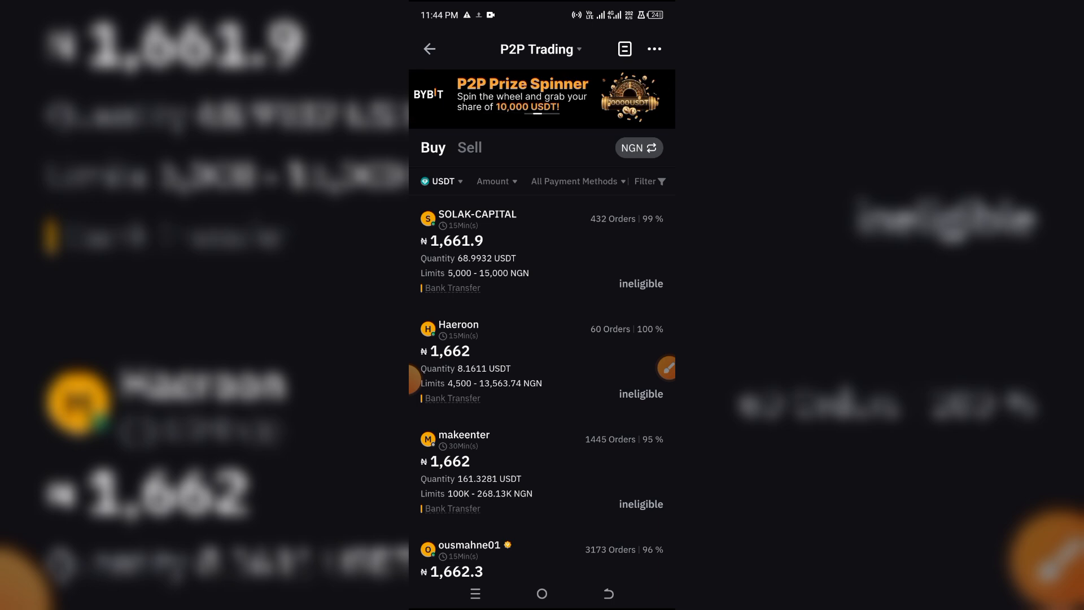
Filter the P2P USDT offers by ad type and confirm so buyable sellers are listed.
{"action": "left_click", "coordinate": [648, 181]}
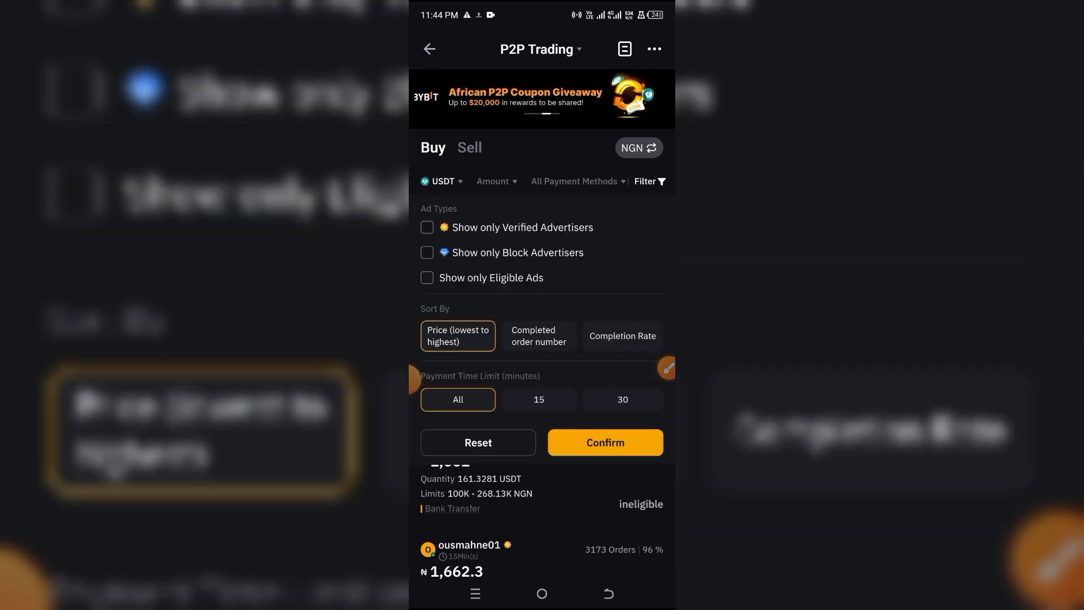
{"action": "left_click", "coordinate": [427, 278]}
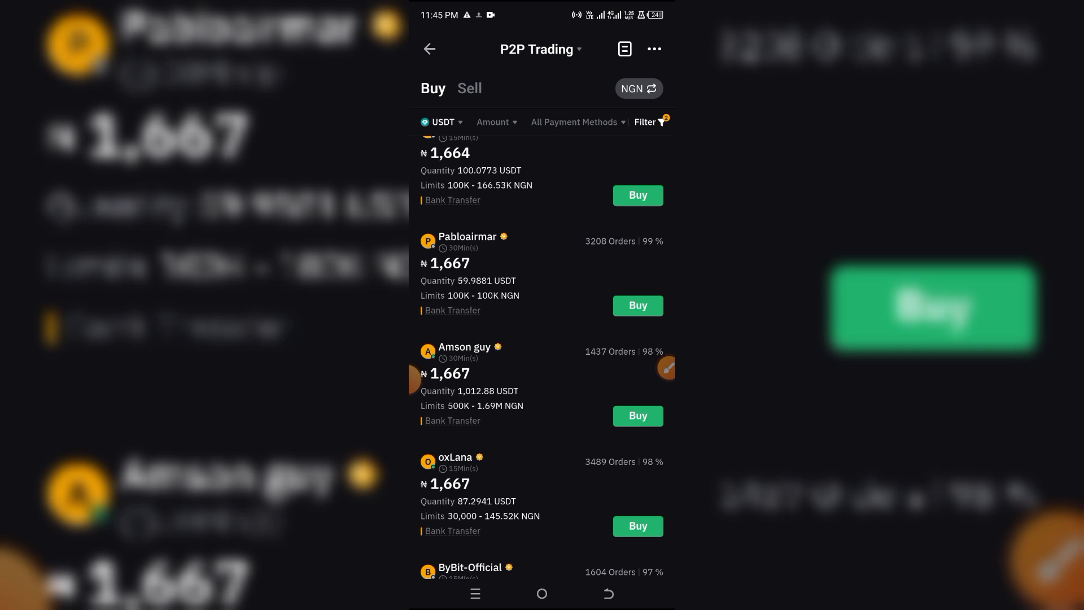
{"action": "left_click", "coordinate": [666, 368]}
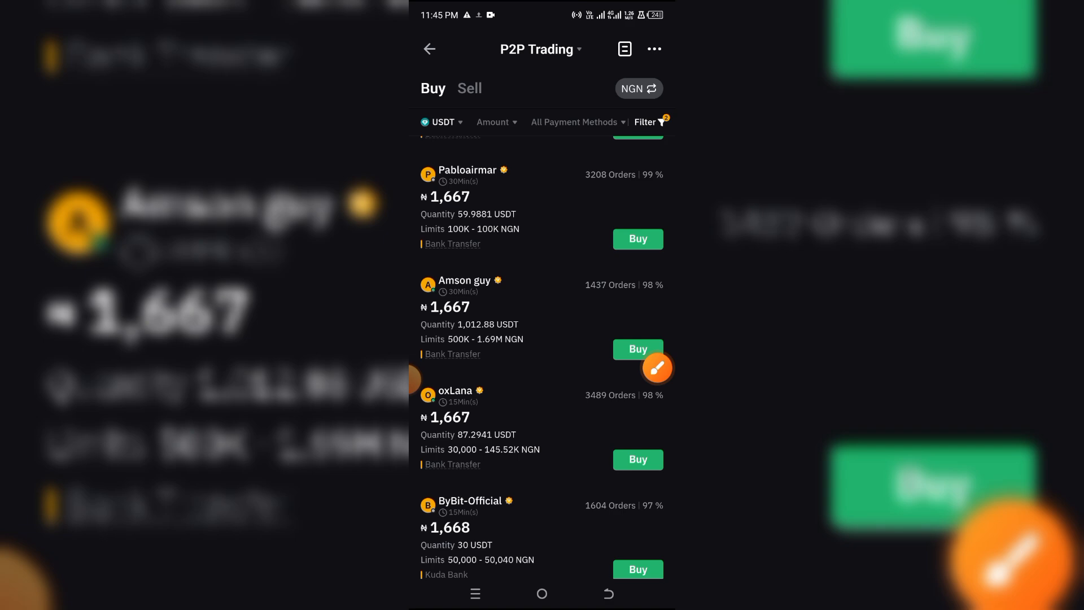
{"action": "left_click", "coordinate": [429, 49]}
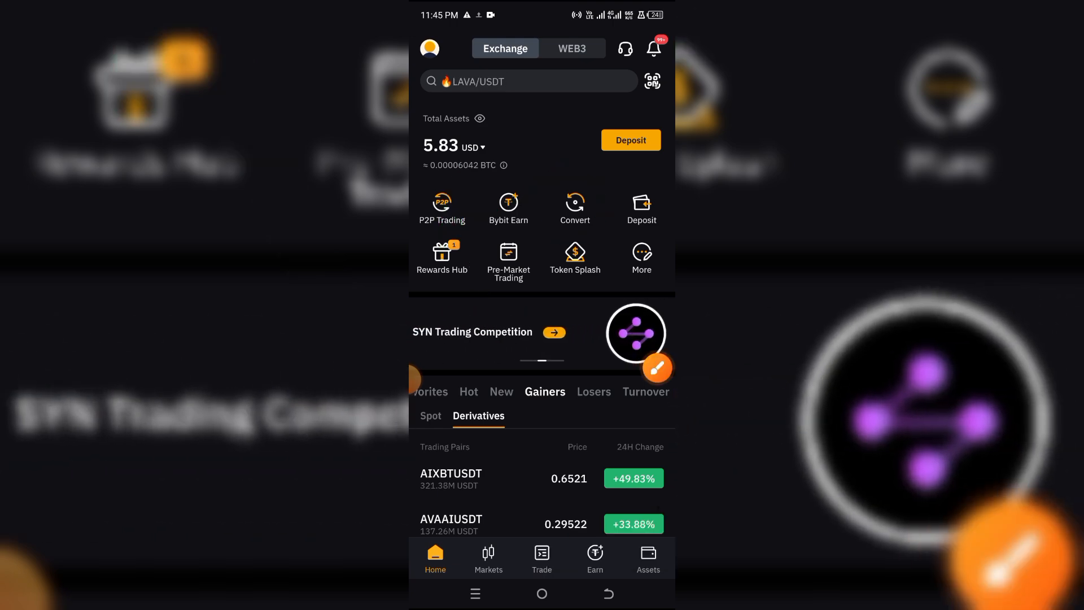
In Phantom, close Receive, review the token list management showing Solana, and return home.
{"action": "left_click", "coordinate": [575, 208]}
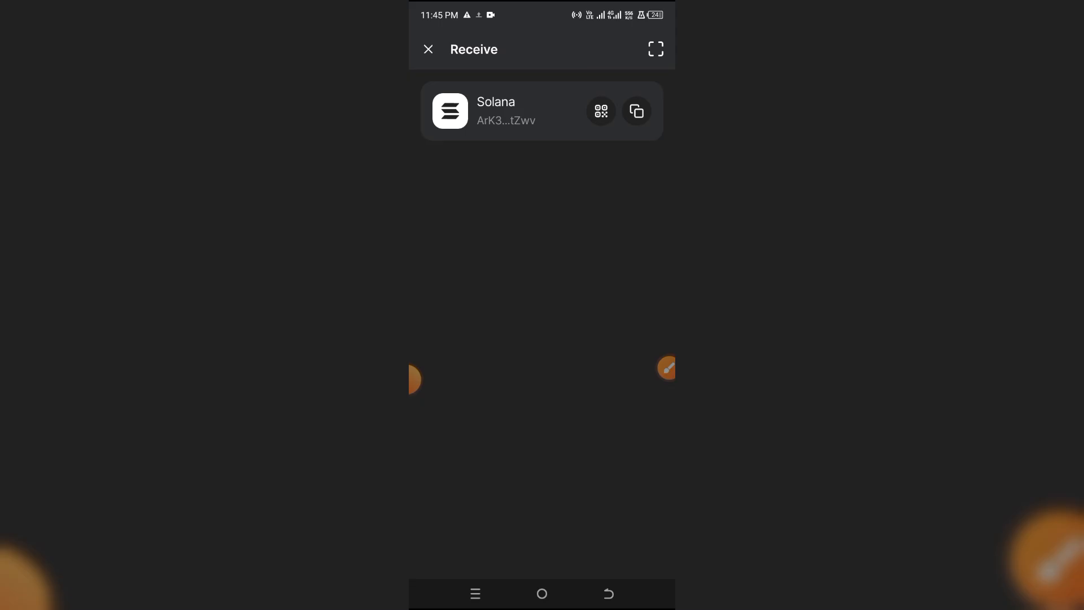
{"action": "left_click", "coordinate": [428, 49]}
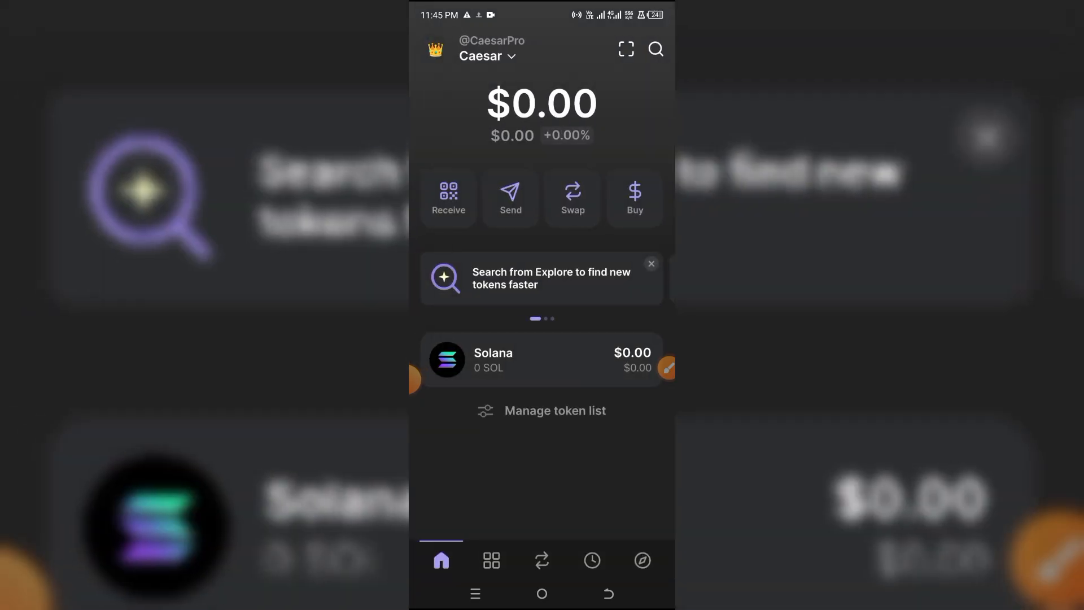
{"action": "left_click", "coordinate": [553, 410]}
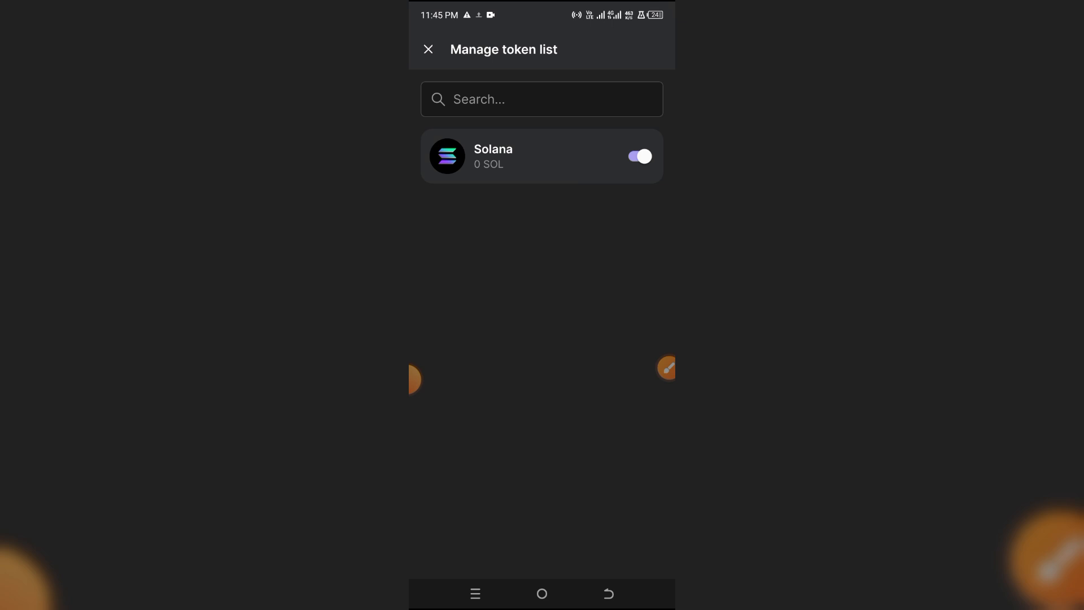
{"action": "left_click", "coordinate": [427, 49]}
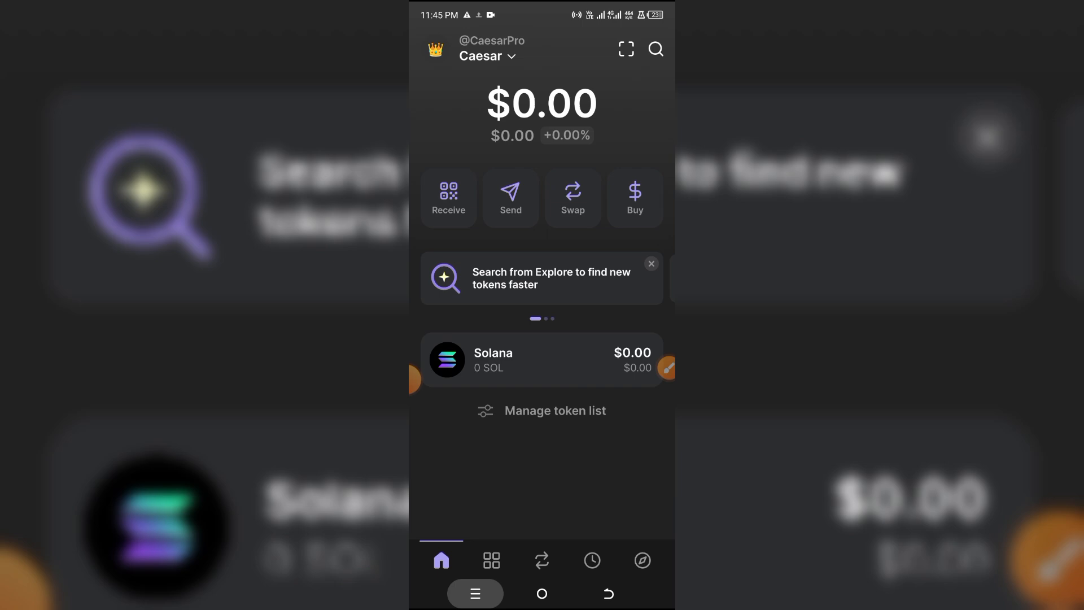
{"action": "left_click", "coordinate": [573, 197]}
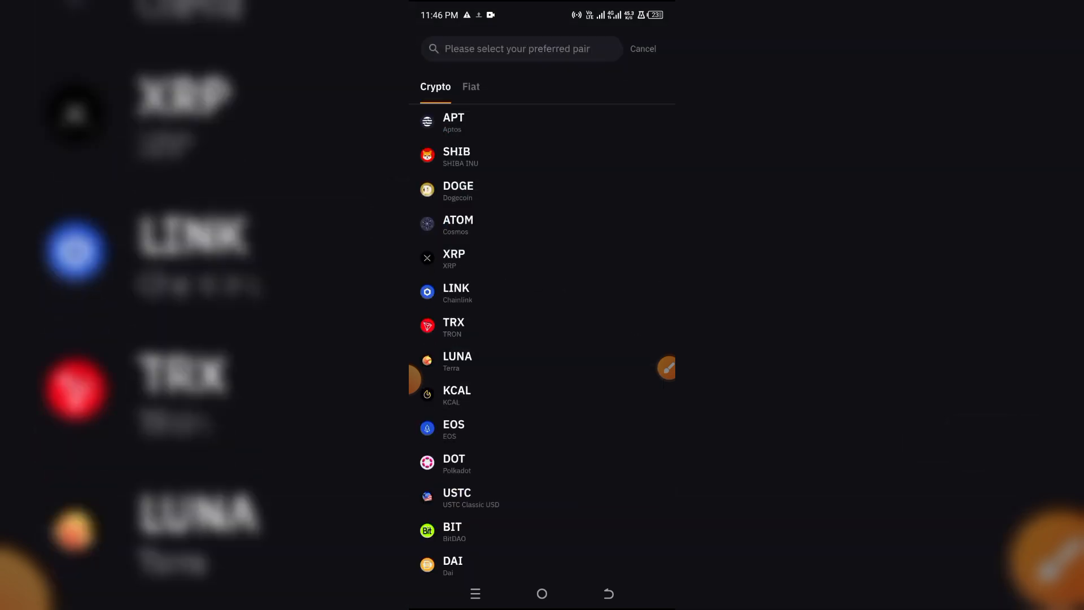
Search 'so' in Bybit's coin search and pick SOL Solana from the results.
{"action": "type", "text": "so"}
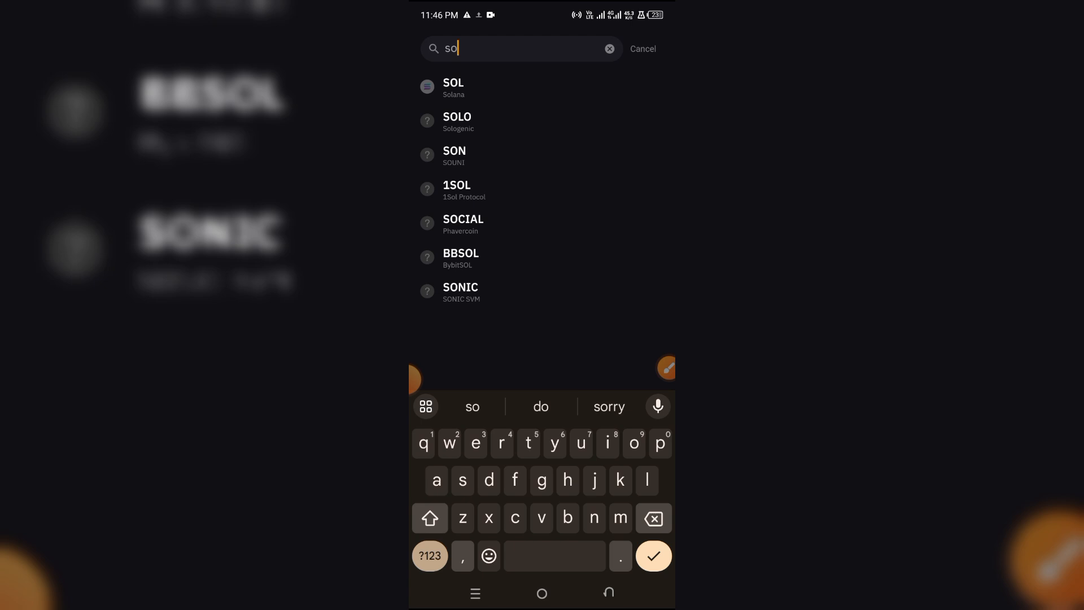
{"action": "left_click", "coordinate": [453, 88]}
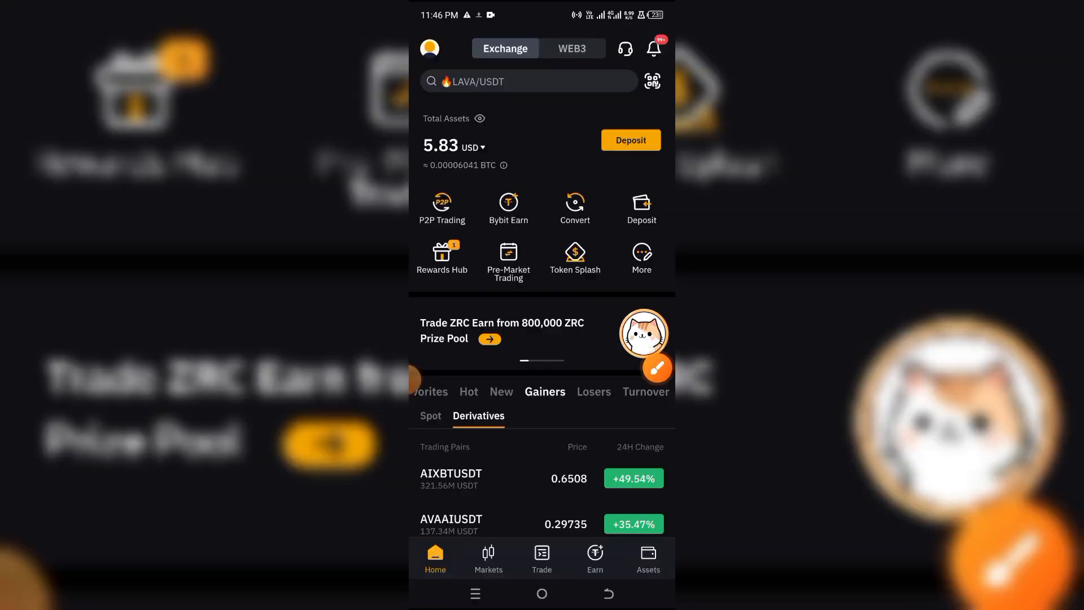
Start a SOL withdrawal from Assets with the pasted Phantom address, SOL network and amount 0.02294798.
{"action": "left_click", "coordinate": [647, 559]}
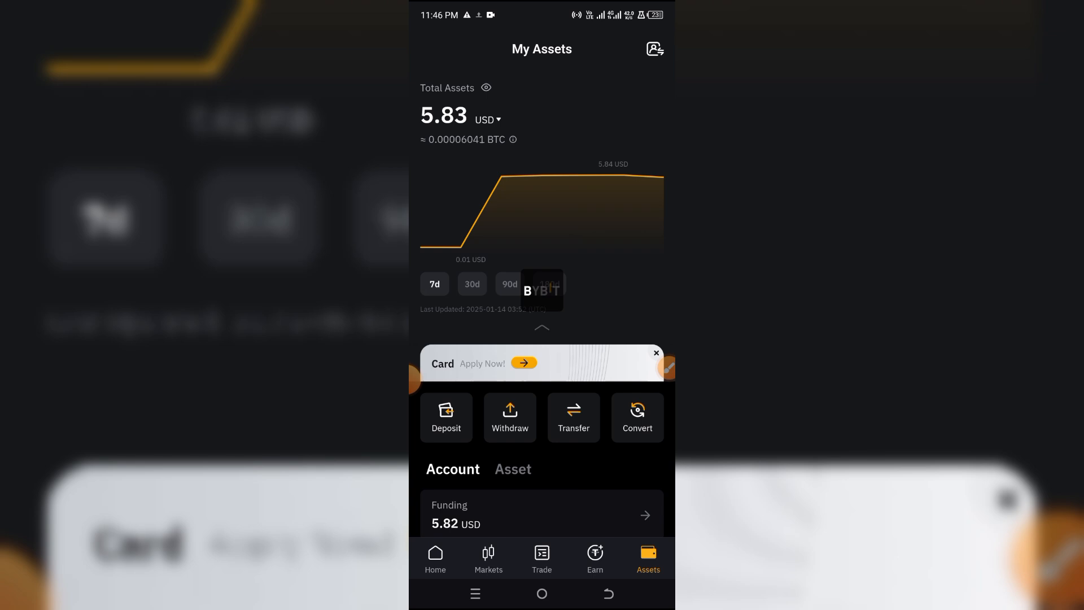
{"action": "left_click", "coordinate": [509, 416]}
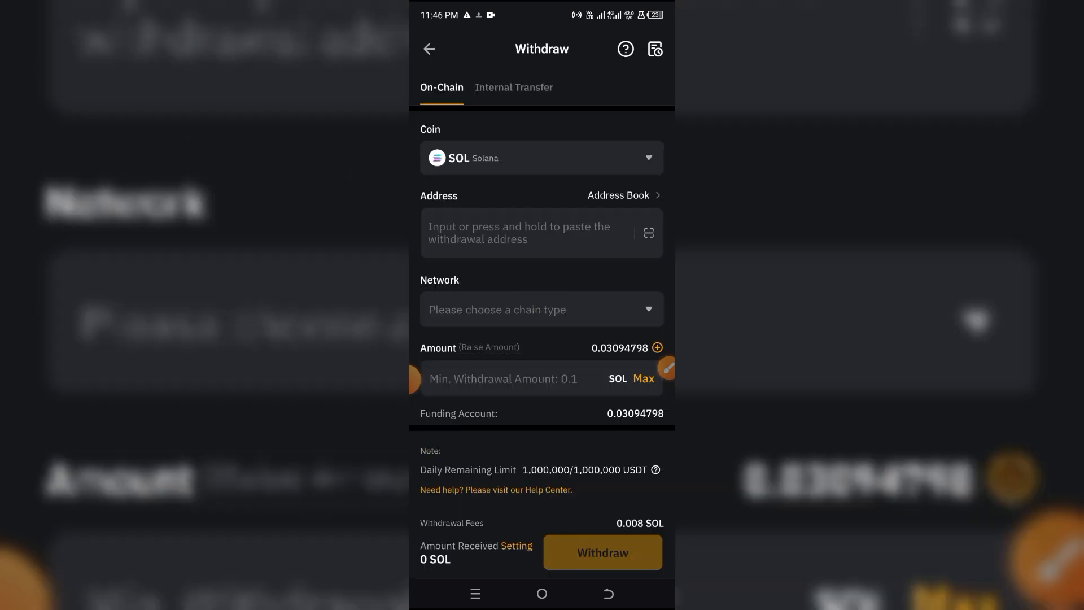
{"action": "left_click", "coordinate": [525, 233]}
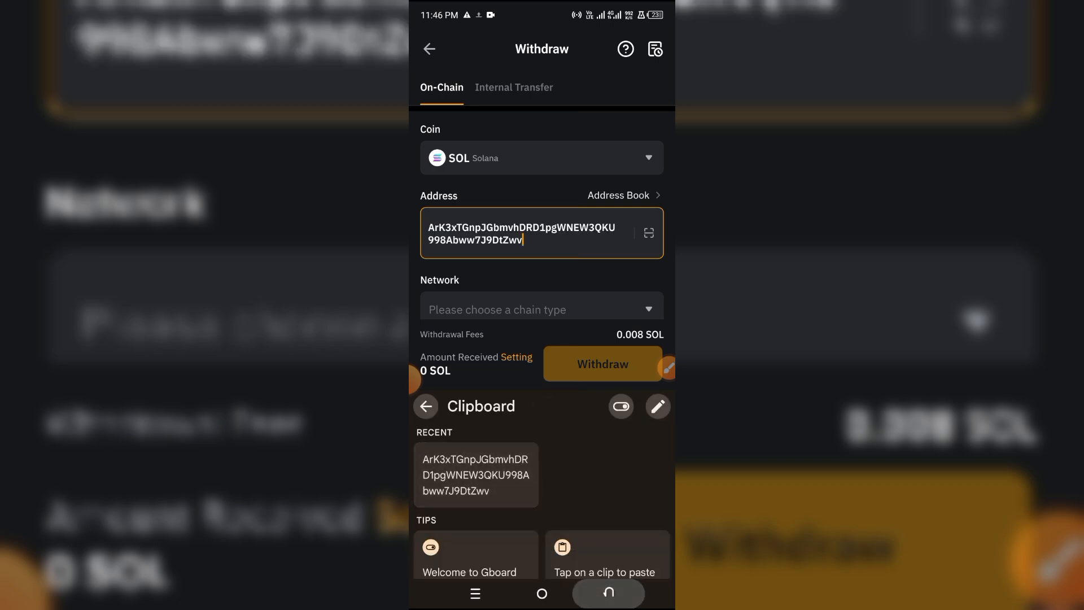
{"action": "left_click", "coordinate": [541, 310]}
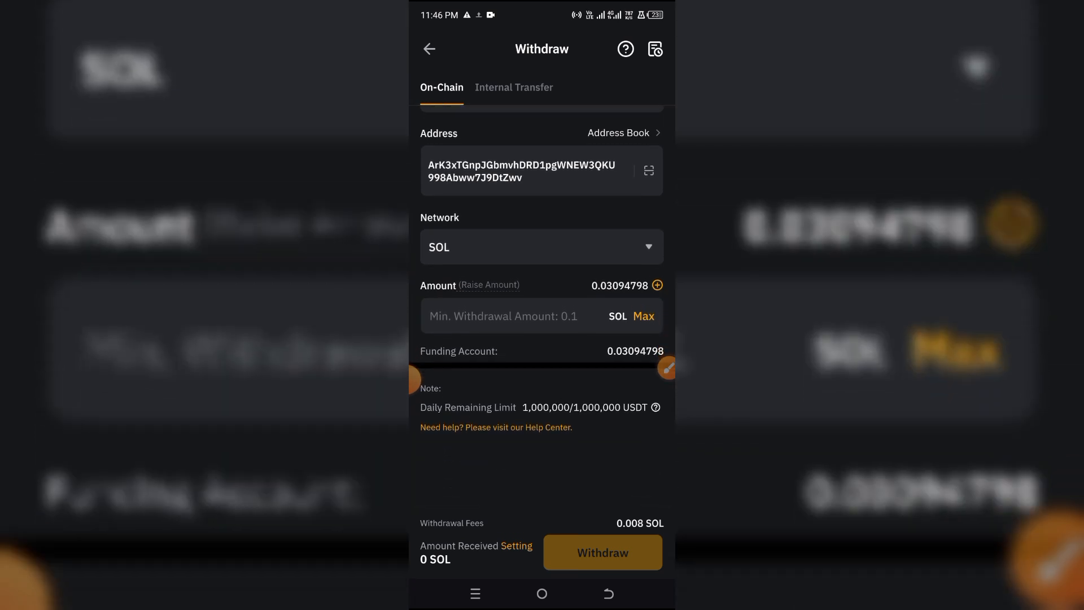
{"action": "type", "text": "0.02294798"}
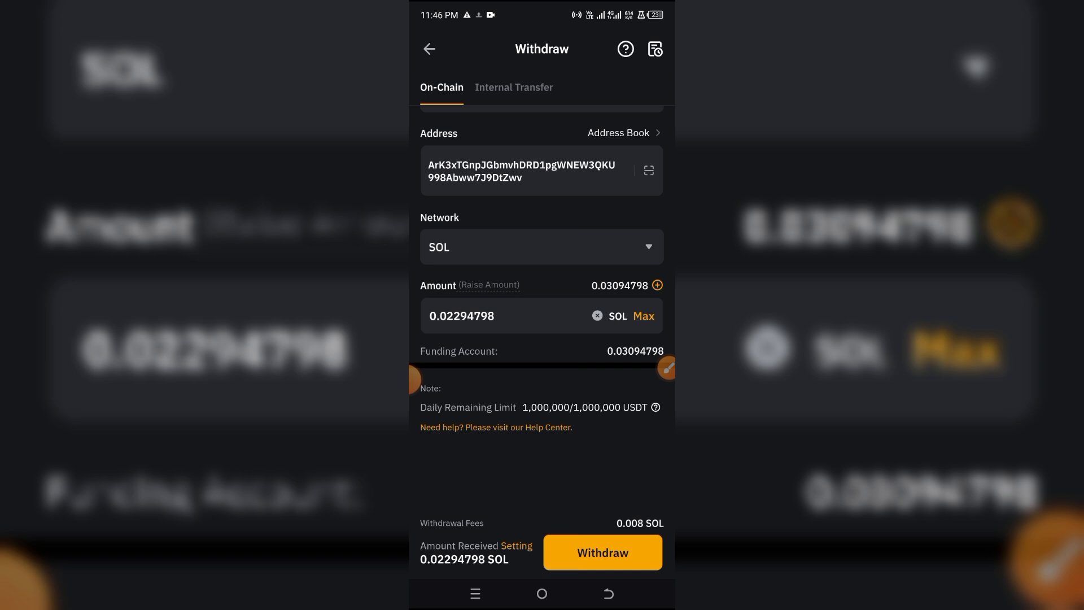
{"action": "left_click", "coordinate": [596, 316]}
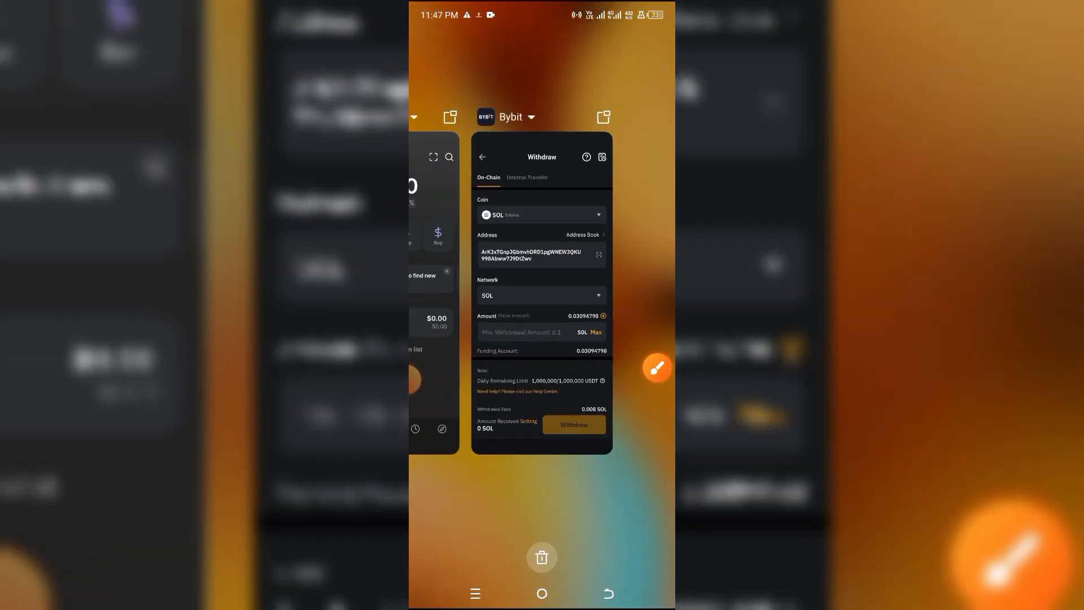
Bring Phantom's wallet home back to the front from recent apps.
{"action": "left_click", "coordinate": [482, 157]}
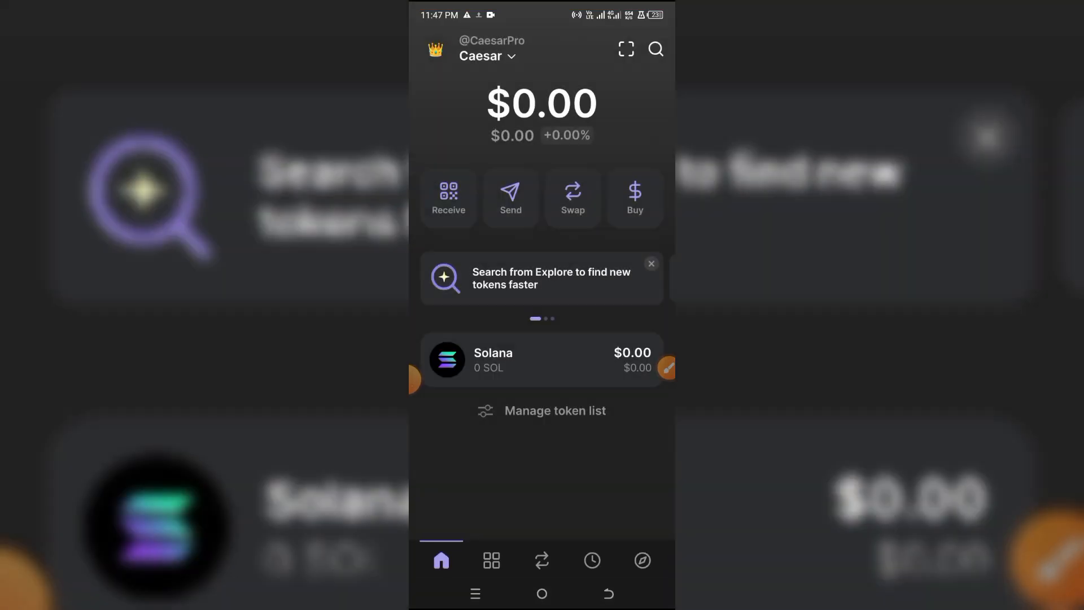